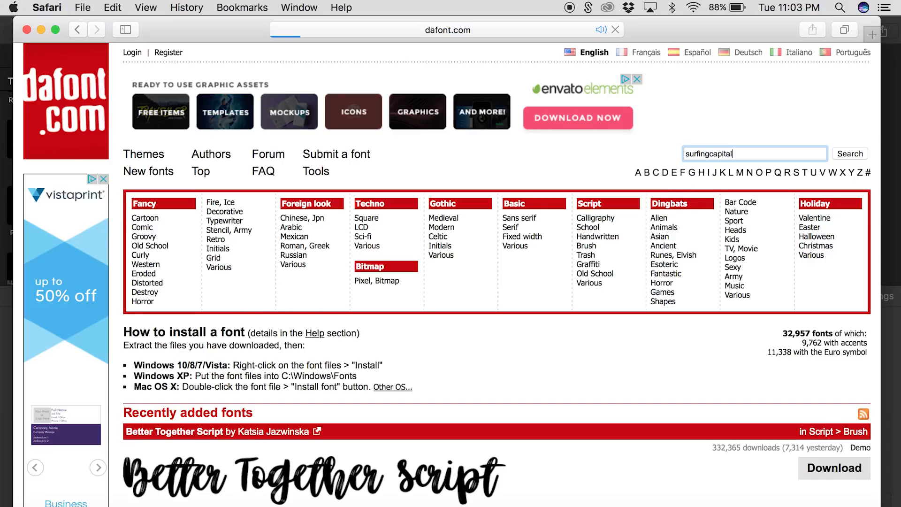
# - Search dafont.com for 'surfingcapital' to reach the Surfing Capital font result
pyautogui.click(849, 153)
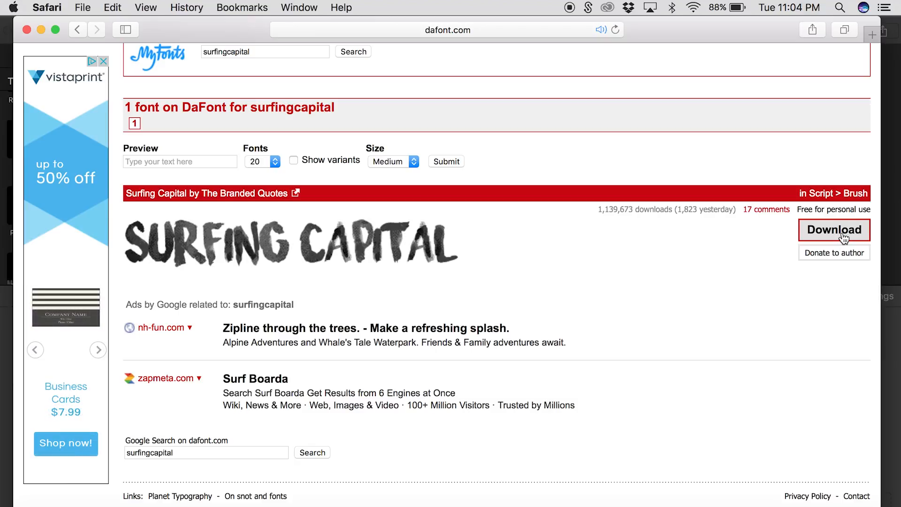
pyautogui.moveTo(473, 69)
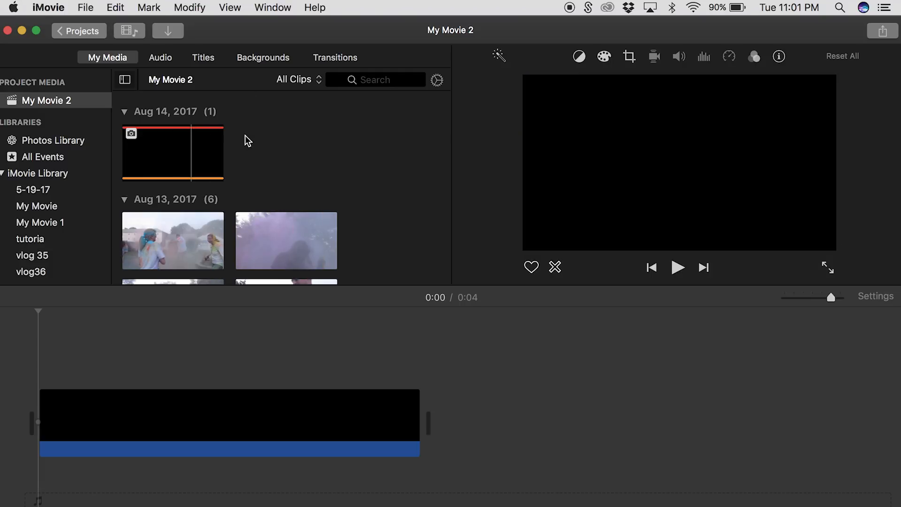
pyautogui.moveTo(265, 129)
pyautogui.write('S')
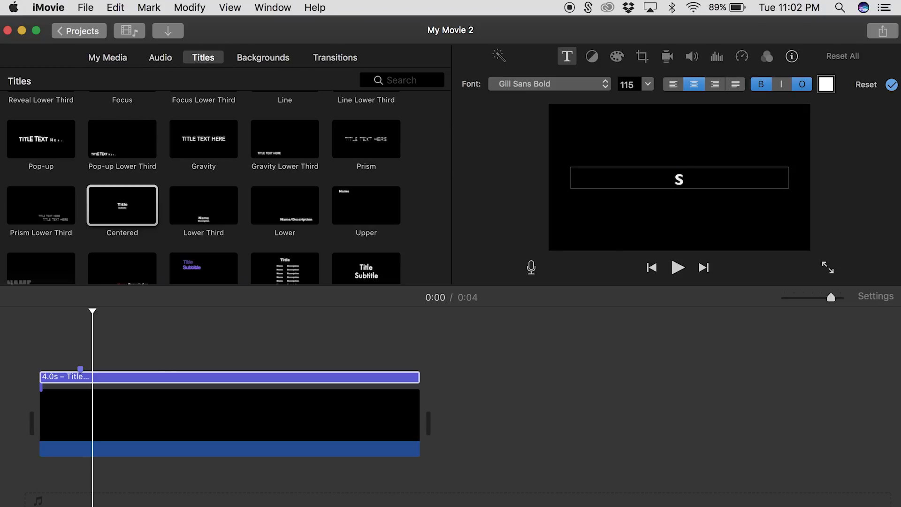
# - Type 'Sam Kolder' as the centered title and apply the Surfing Capital font via a 'surfin' search
pyautogui.write('am')
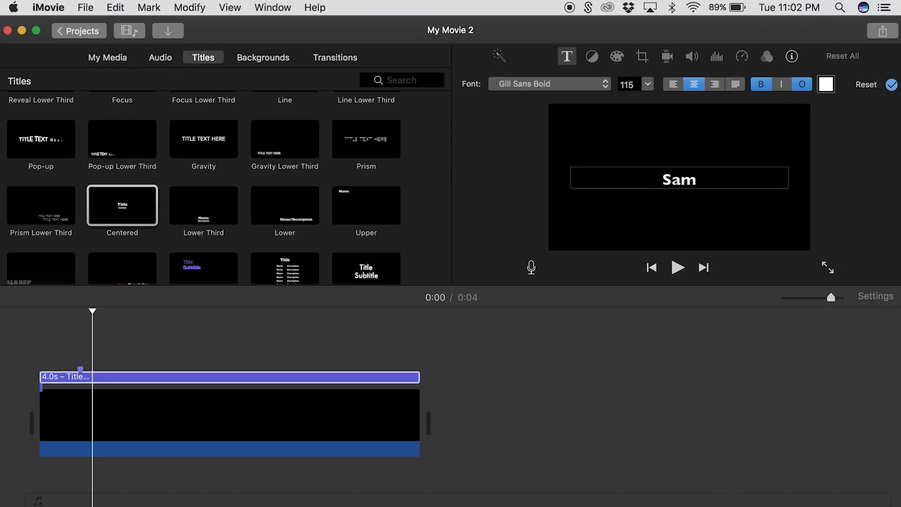
pyautogui.write('Kolder')
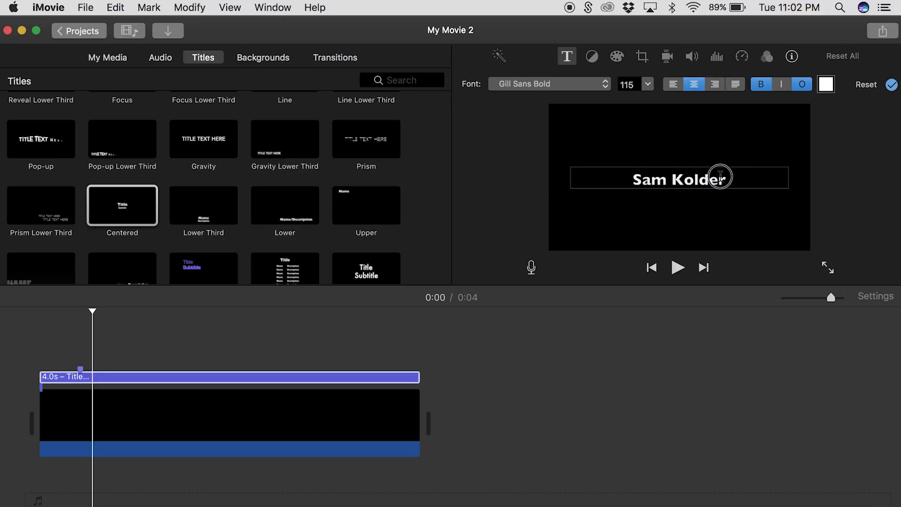
pyautogui.click(546, 84)
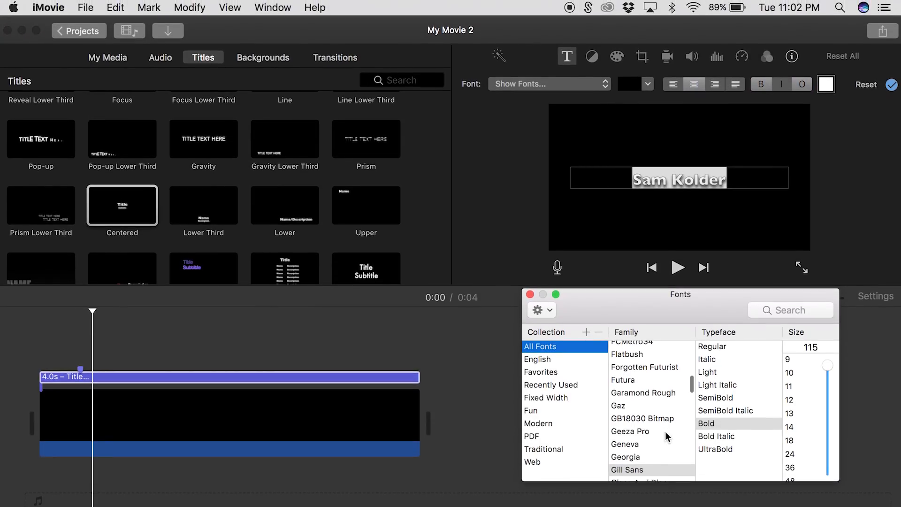
pyautogui.click(790, 310)
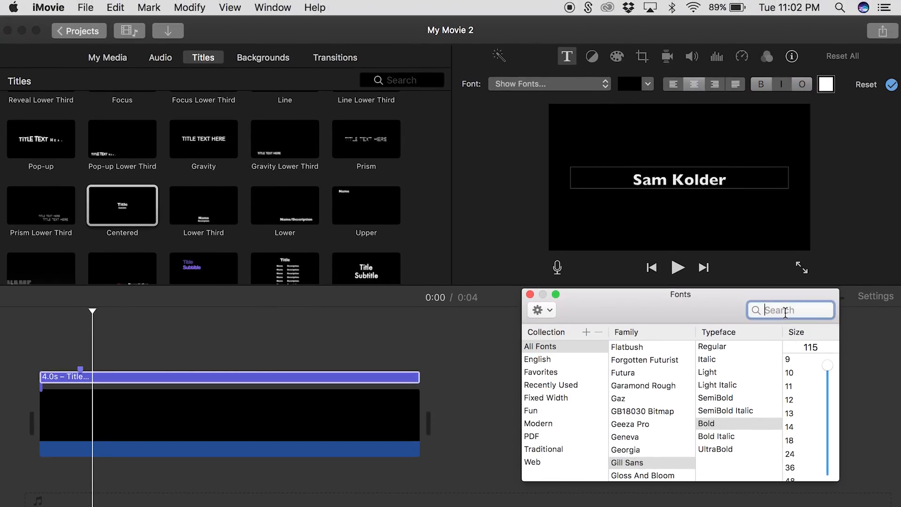
pyautogui.write('surfin')
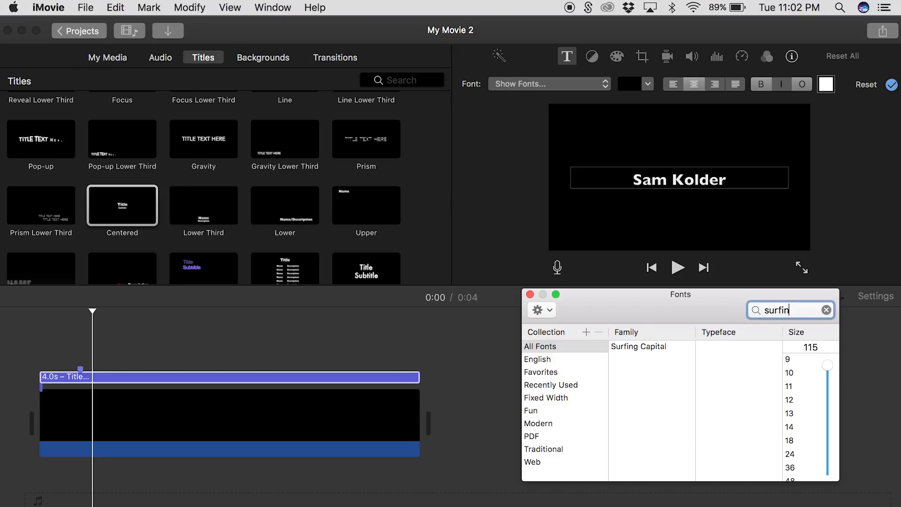
pyautogui.click(639, 346)
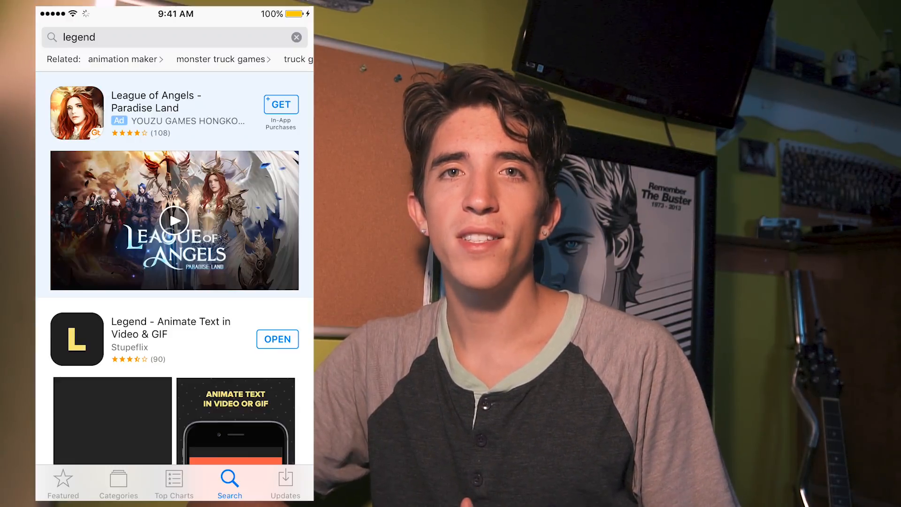
# - Scroll the 'legend' App Store results and open Legend – Animate Text in Video & GIF
pyautogui.scroll(-3)
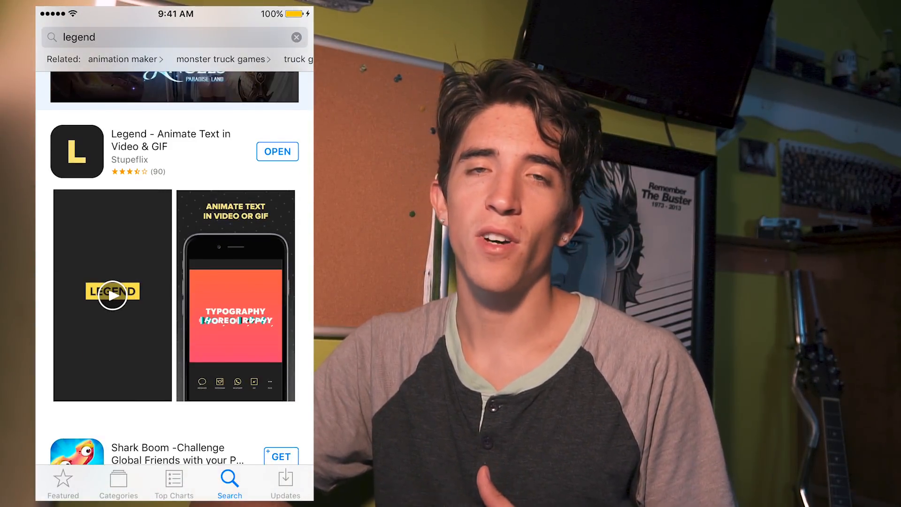
pyautogui.click(277, 151)
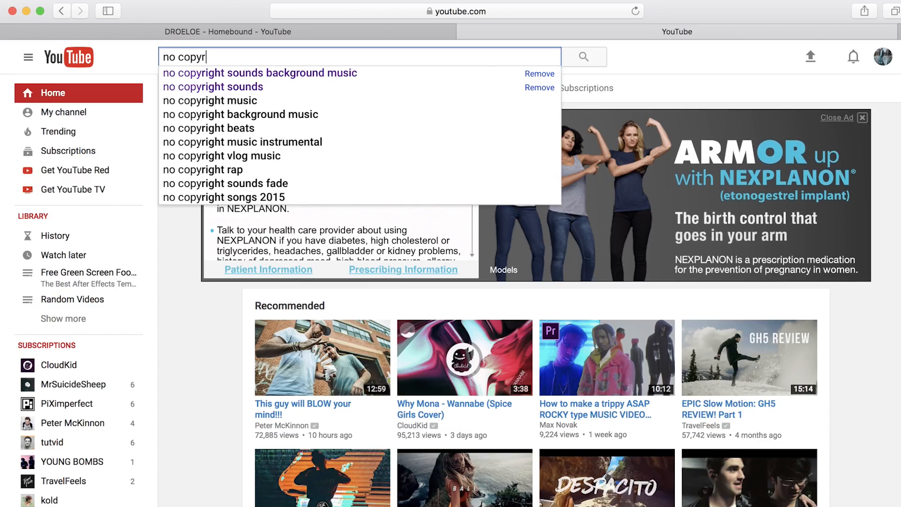
# - Search YouTube for 'no copyright sounds' and browse the NoCopyrightSounds channel
pyautogui.write('ight o')
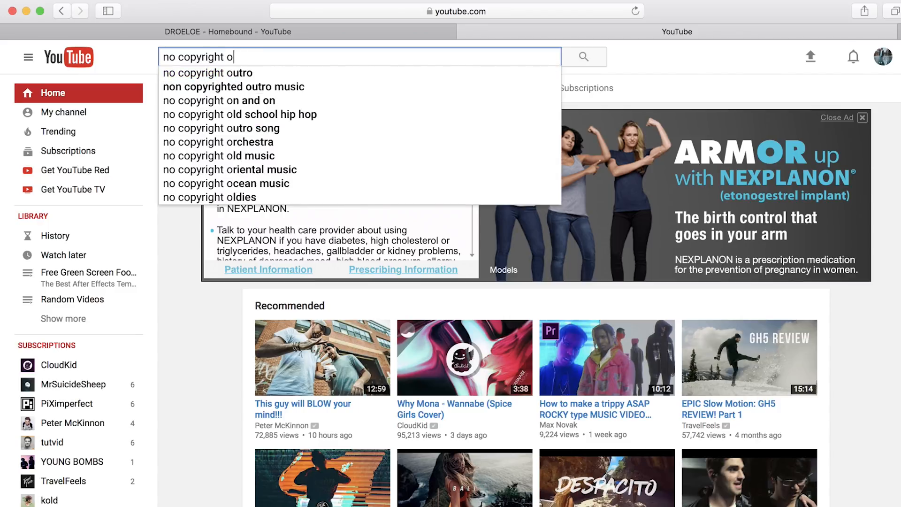
pyautogui.write('sounds')
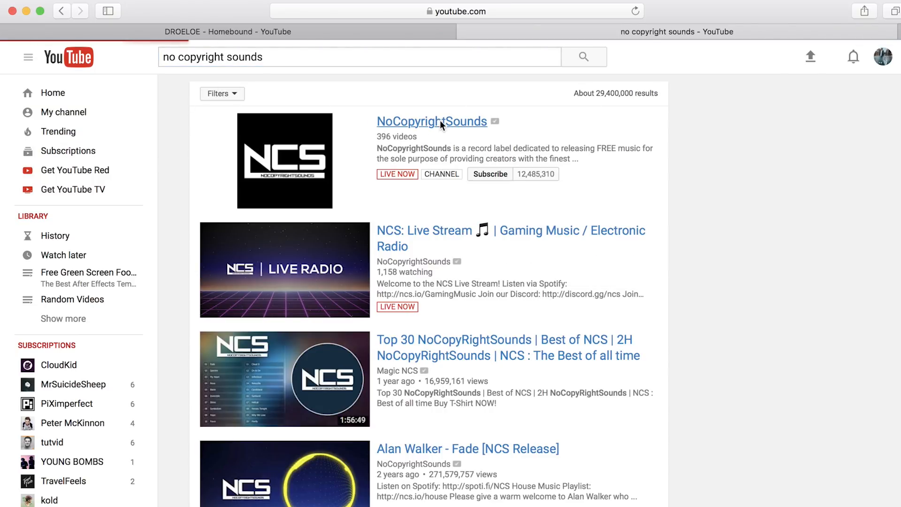
pyautogui.click(431, 121)
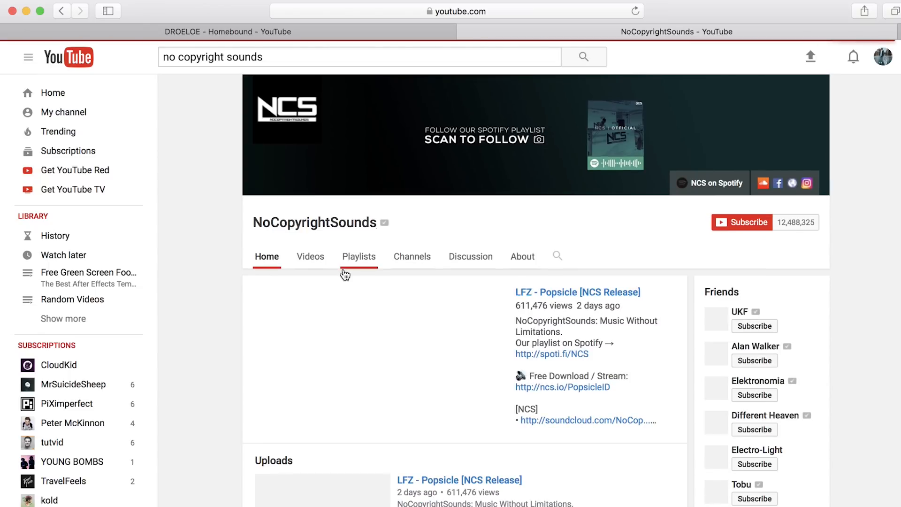
pyautogui.scroll(-3)
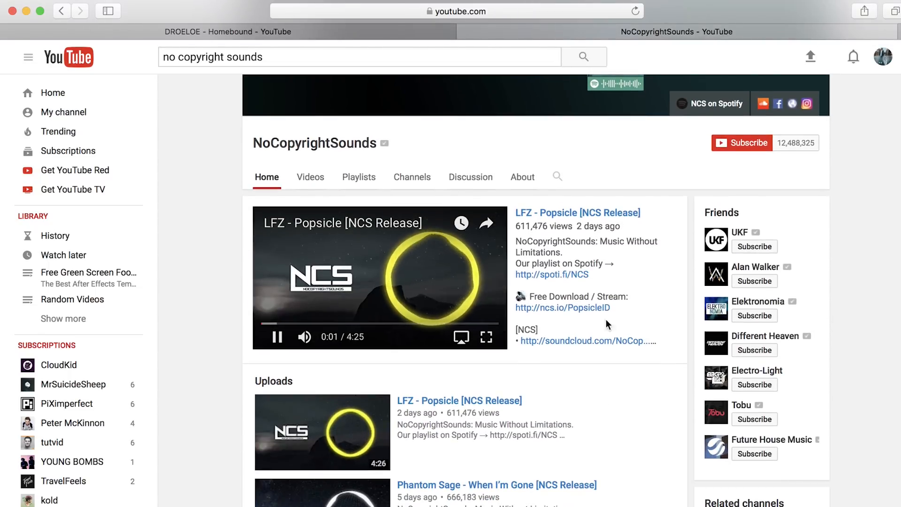
pyautogui.click(562, 308)
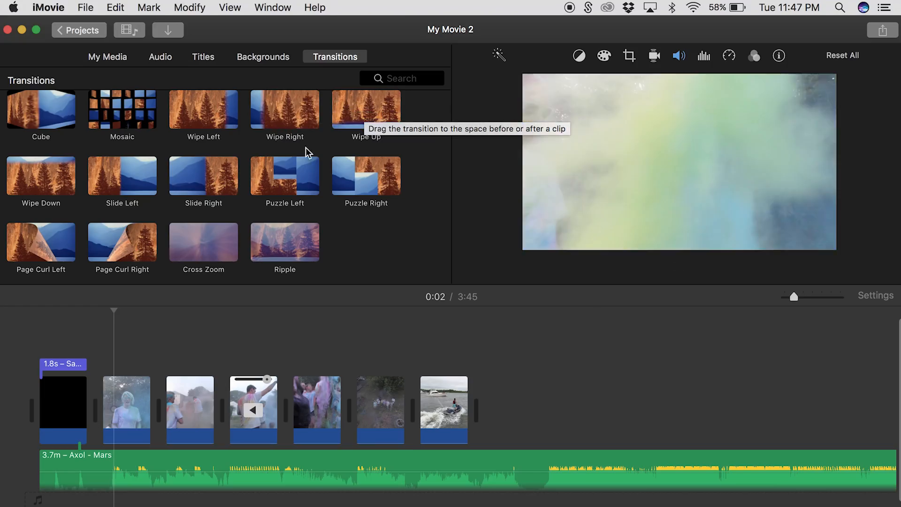
pyautogui.moveTo(203, 177)
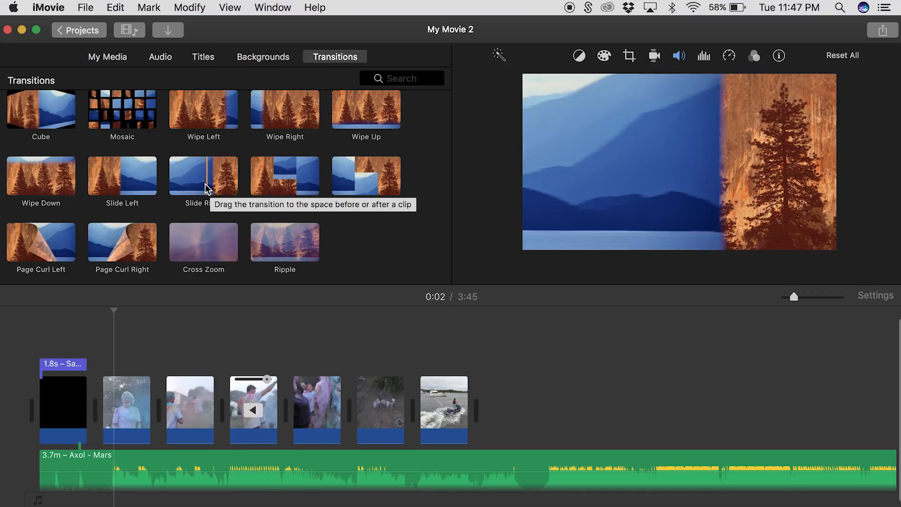
pyautogui.moveTo(82, 195)
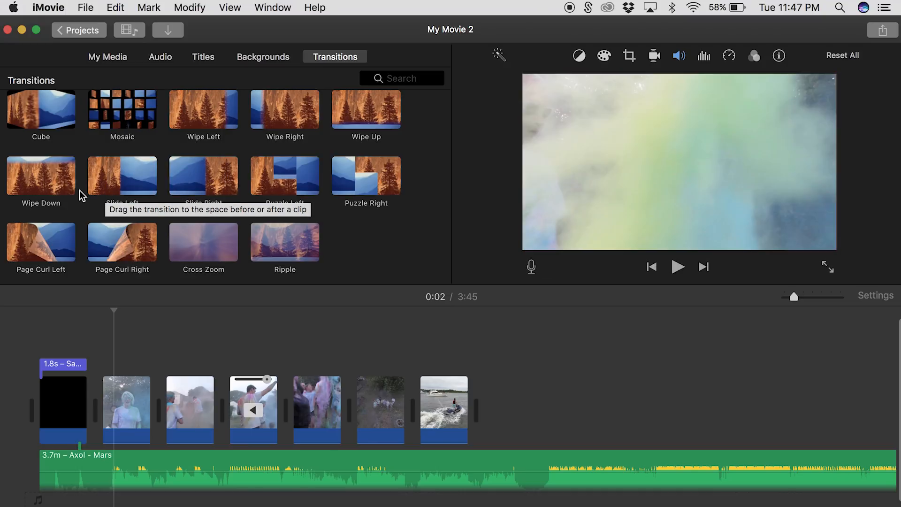
pyautogui.moveTo(122, 176)
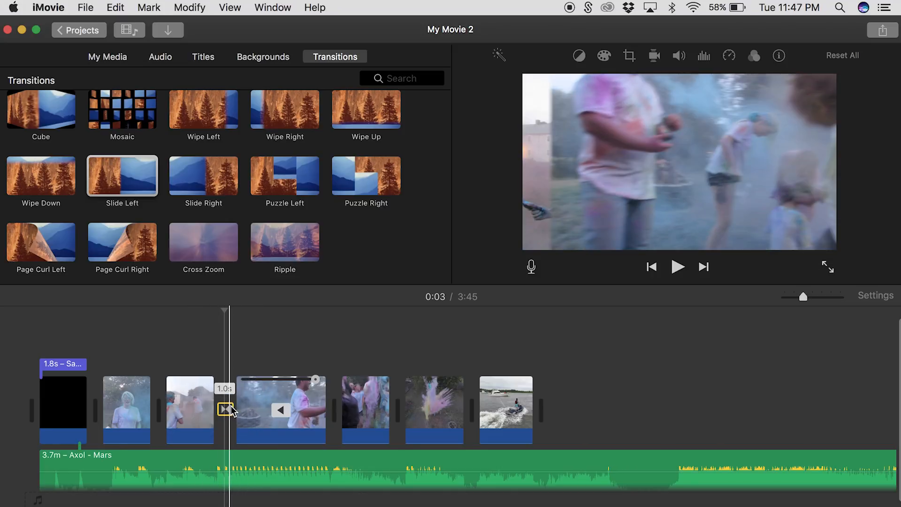
# - Set the Slide Left transition between clips three and four to 0.2 seconds and preview it
pyautogui.rightClick(225, 409)
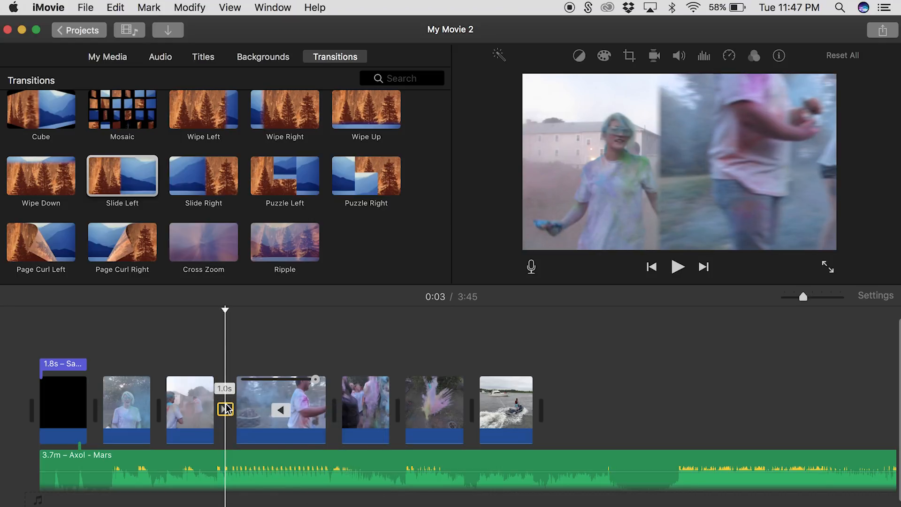
pyautogui.doubleClick(225, 408)
pyautogui.write('0.2')
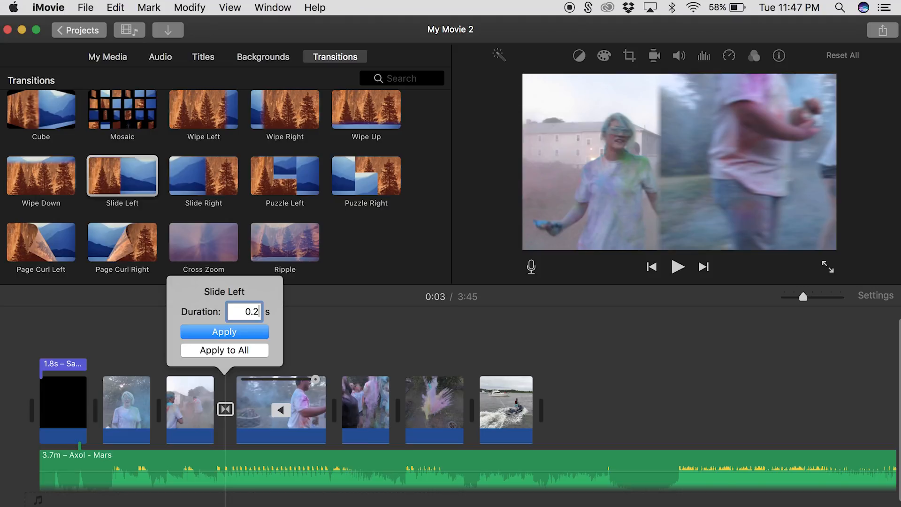
pyautogui.click(224, 332)
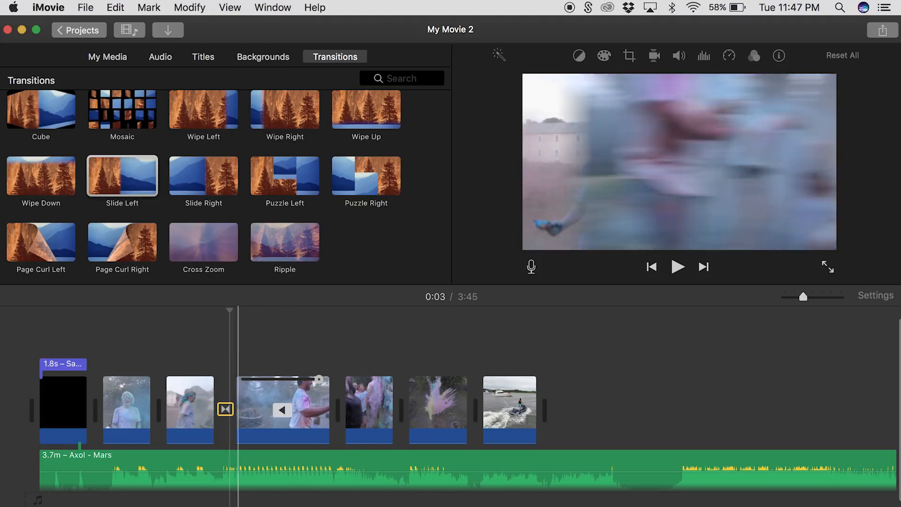
pyautogui.click(213, 343)
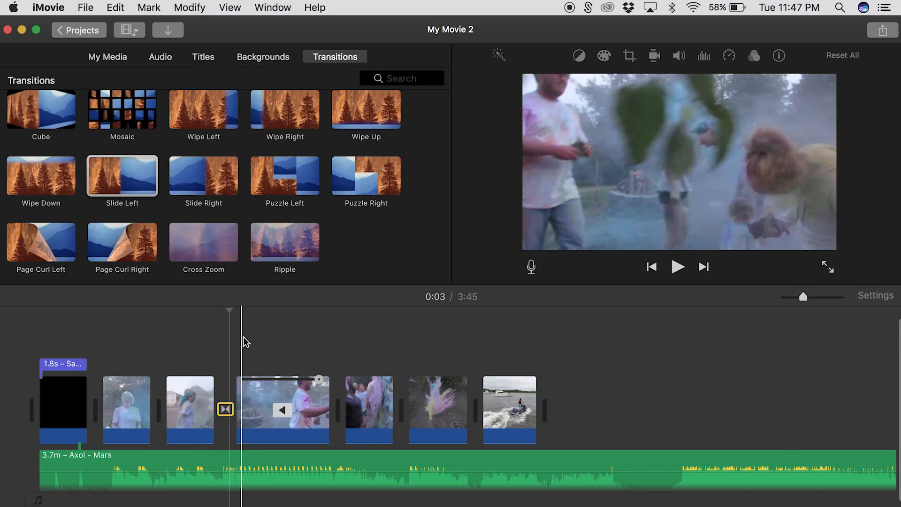
# - Play back the timeline to review the added quick transitions
pyautogui.click(677, 267)
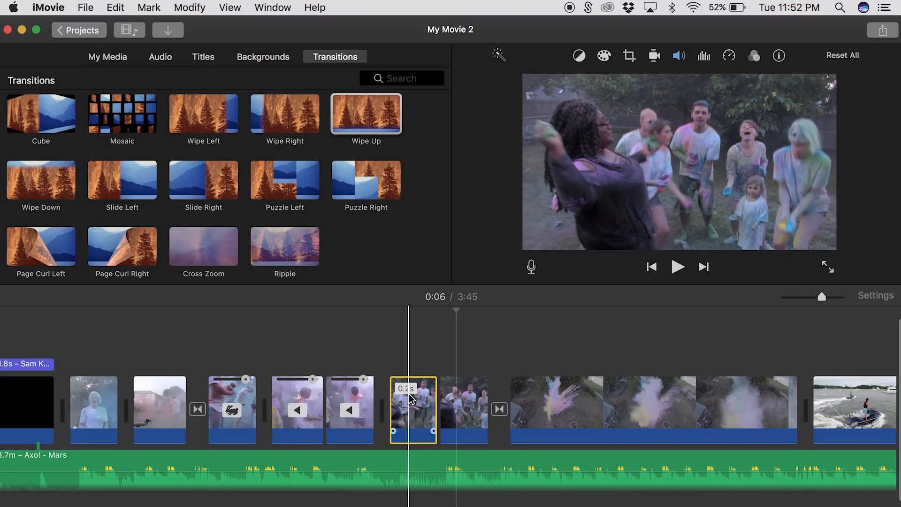
# - Apply a Ken Burns zoom to the 0.4-second dancing group clip and preview it
pyautogui.click(629, 56)
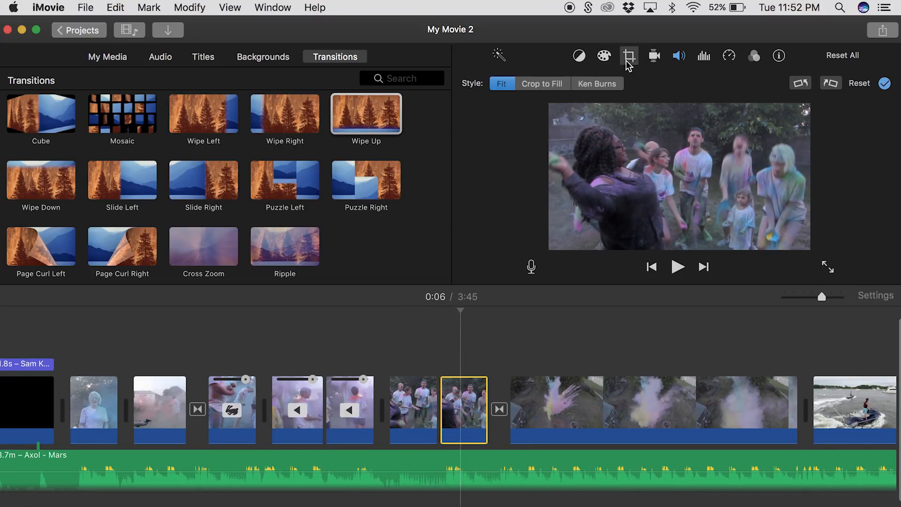
pyautogui.click(596, 84)
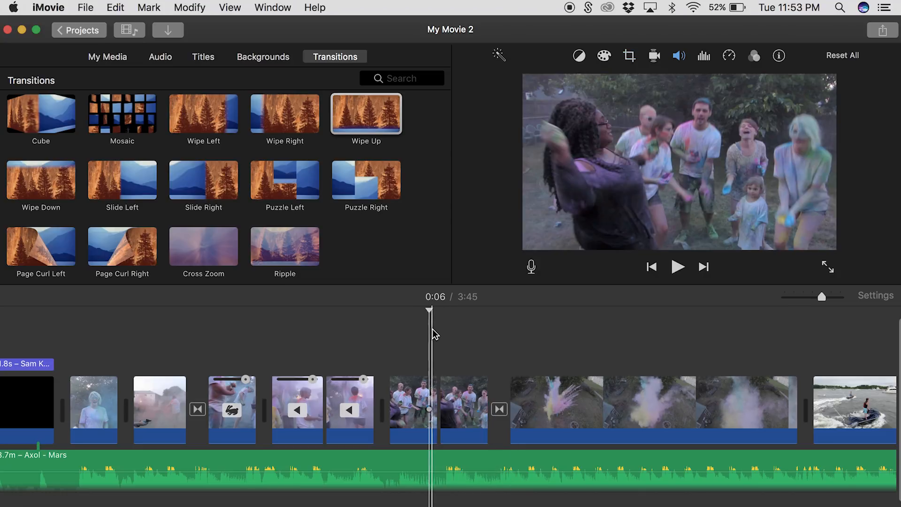
pyautogui.click(413, 409)
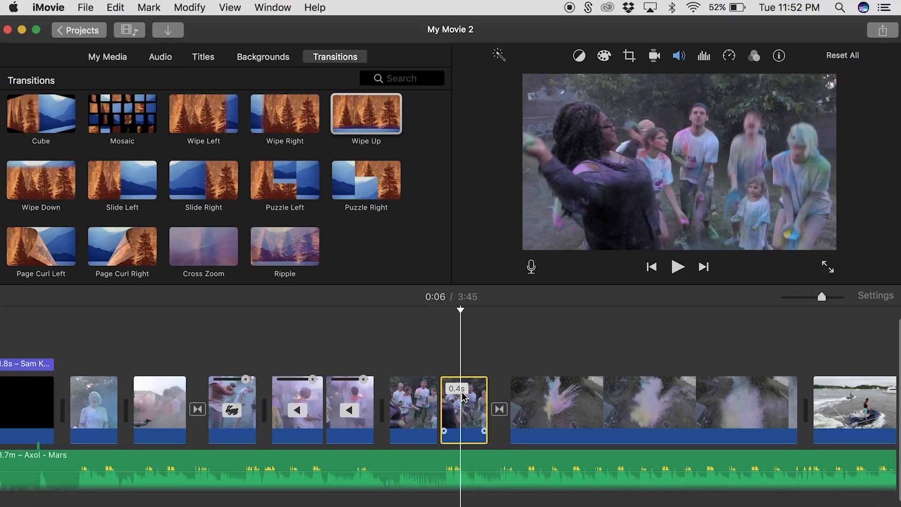
pyautogui.click(629, 55)
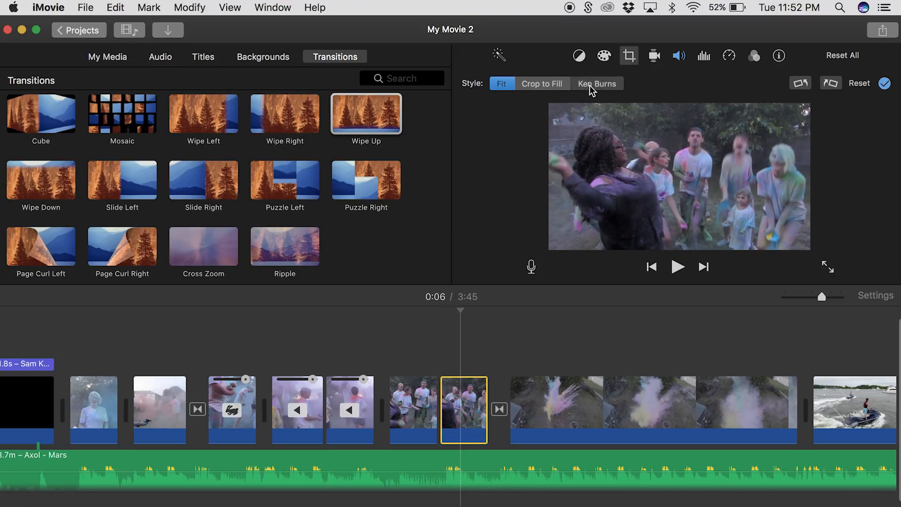
pyautogui.click(597, 84)
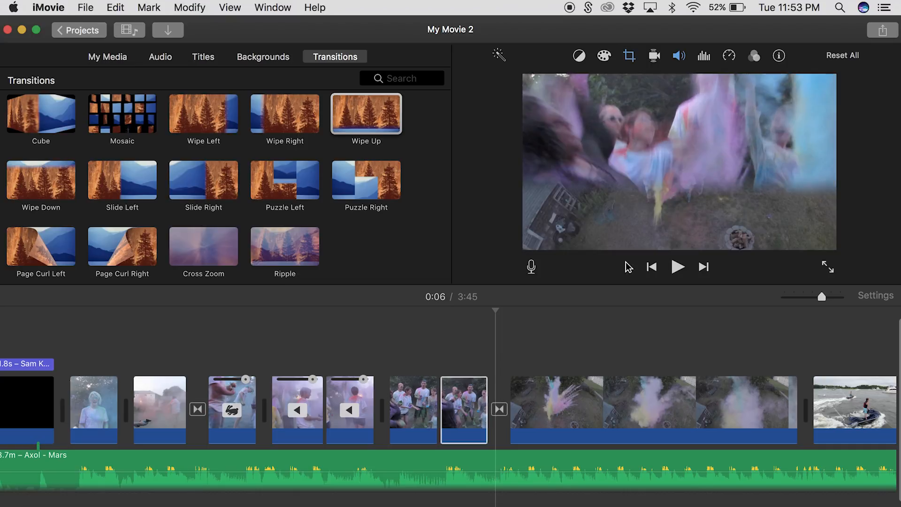
pyautogui.click(463, 410)
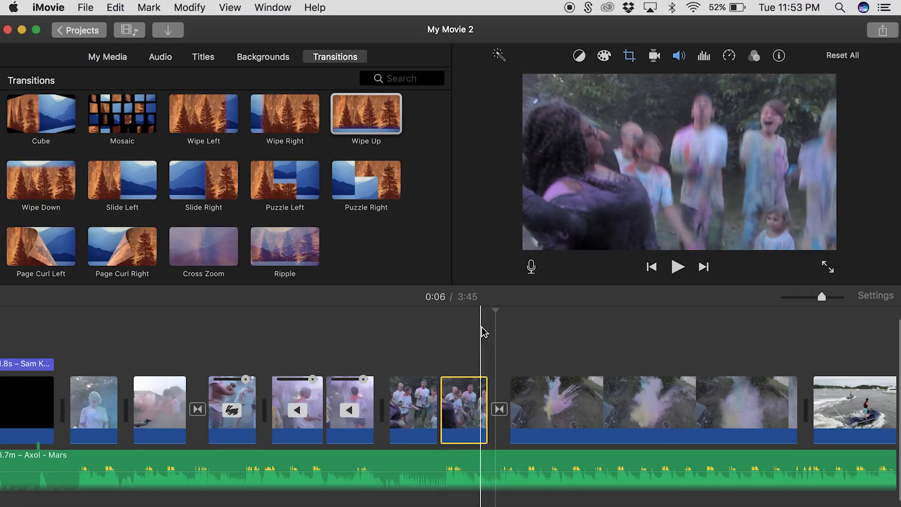
pyautogui.click(677, 266)
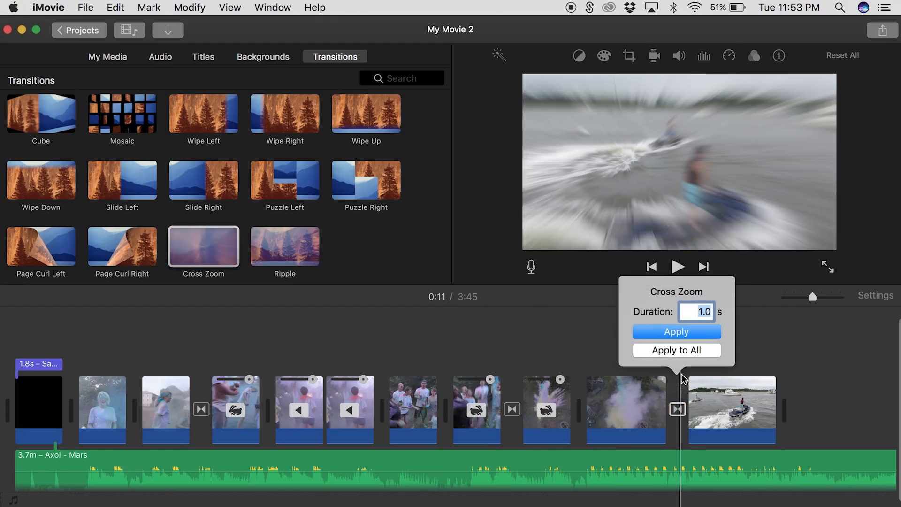
# - Apply a 1.0-second Cross Zoom duration, then select the colour-smoke clip at its split point
pyautogui.click(676, 332)
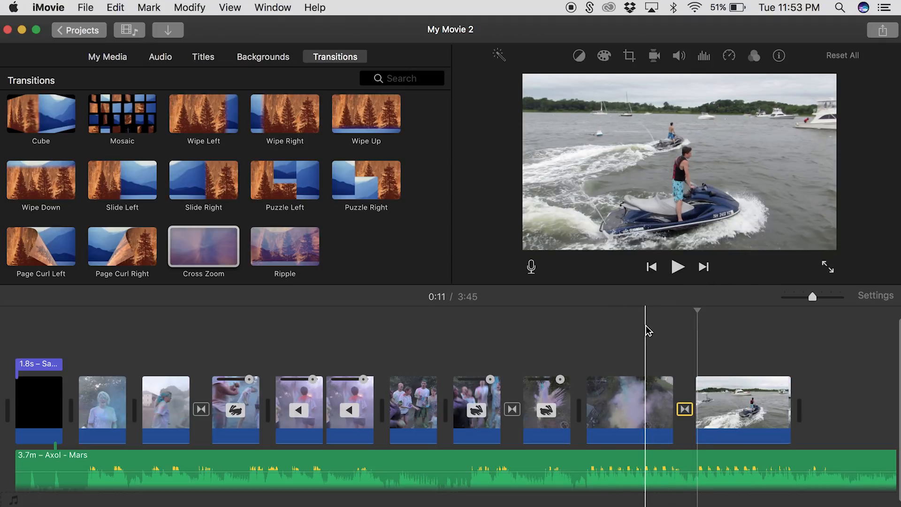
pyautogui.click(629, 408)
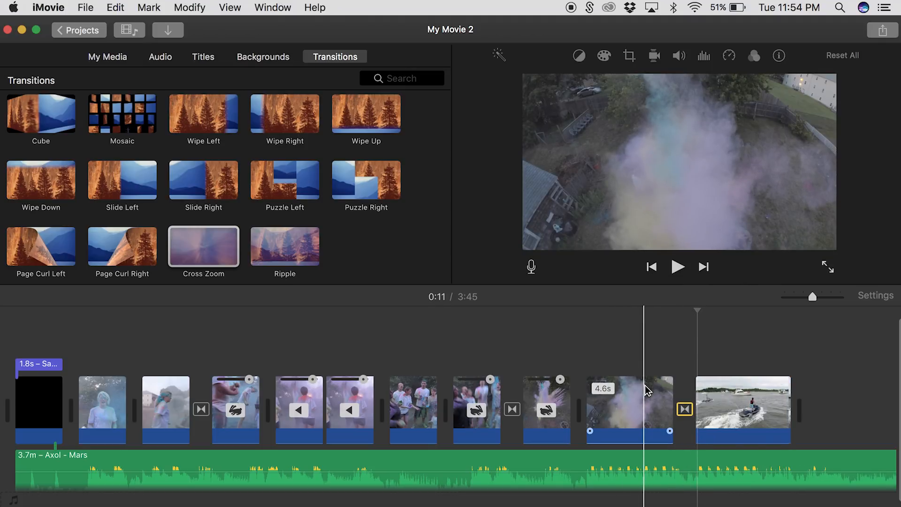
pyautogui.click(671, 409)
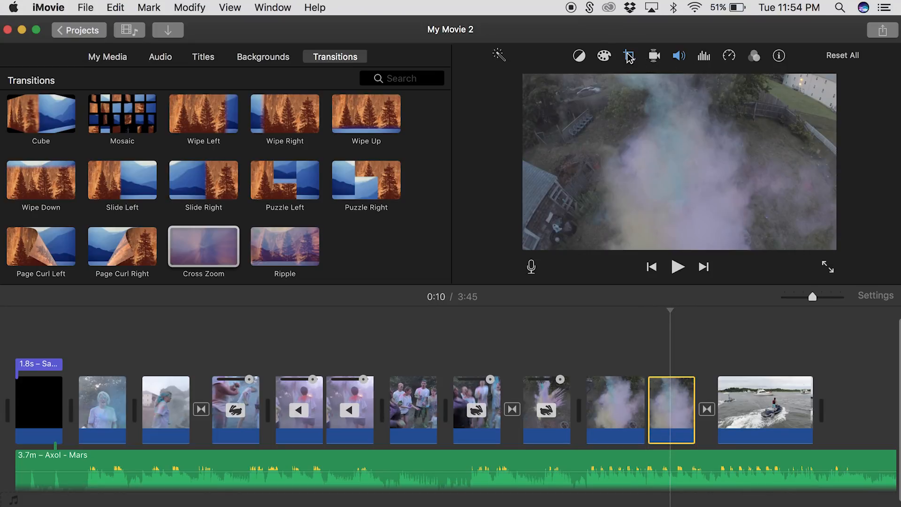
# - Open the Crop options for the second half of the smoke clip
pyautogui.click(629, 56)
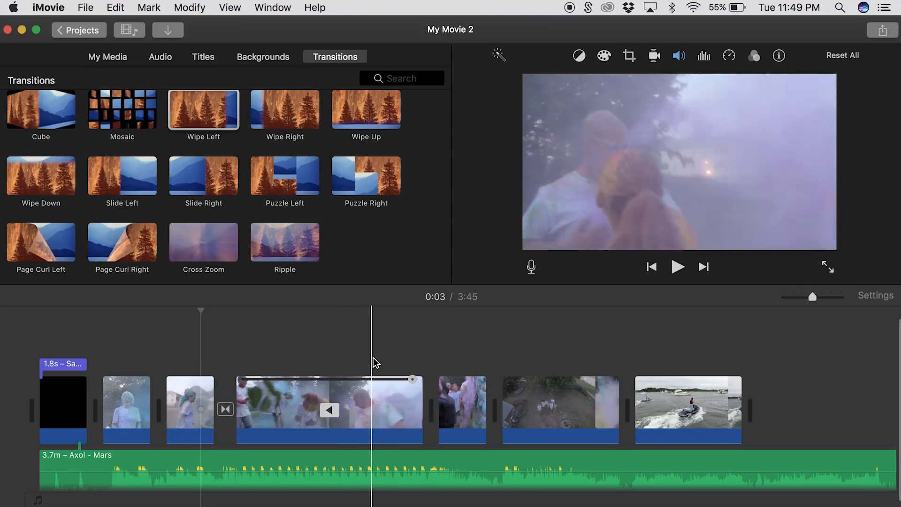
# - Set the reversed colour-run clip to a custom 633% speed and trim it to 1.0s
pyautogui.click(374, 403)
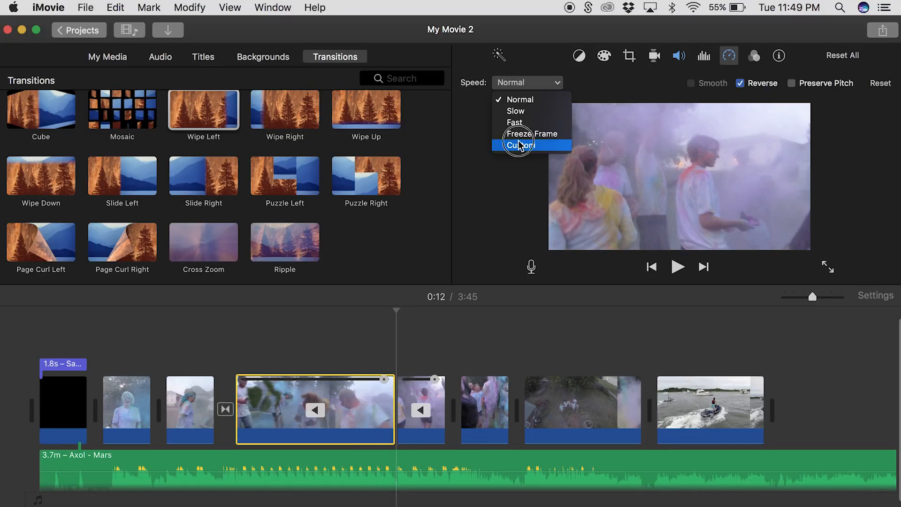
pyautogui.click(518, 145)
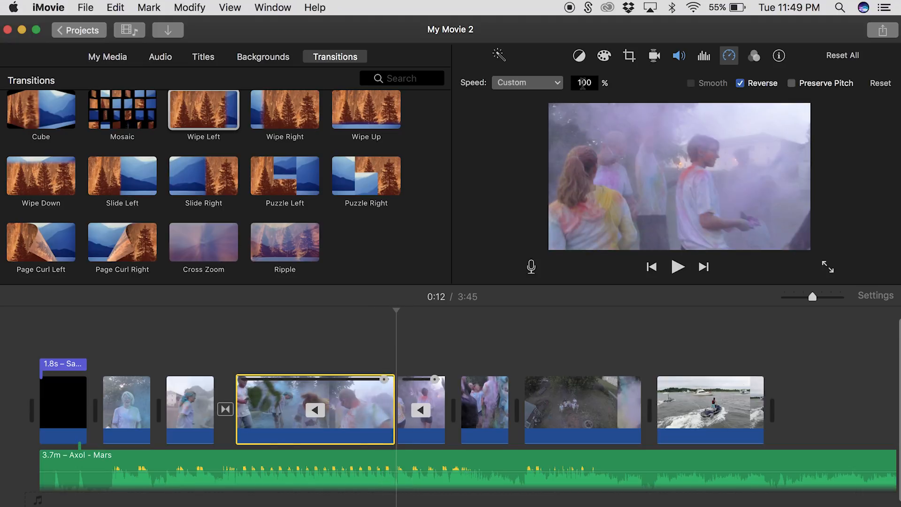
pyautogui.tripleClick(584, 82)
pyautogui.write('633')
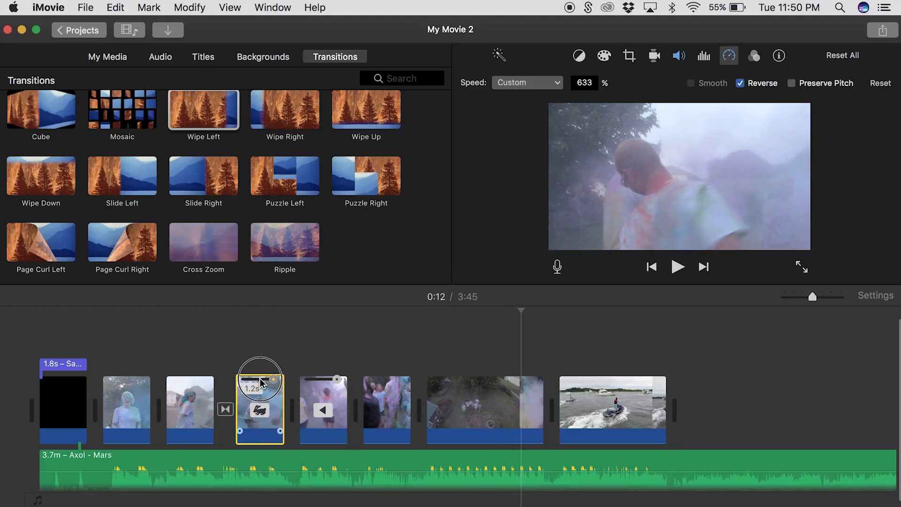
pyautogui.click(235, 365)
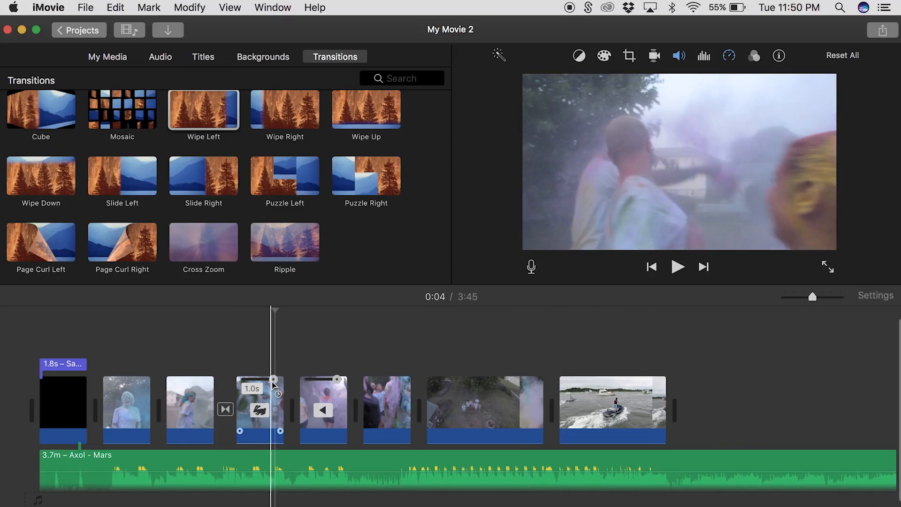
# - Play the sequence from the fast clip to preview the speed change
pyautogui.click(240, 368)
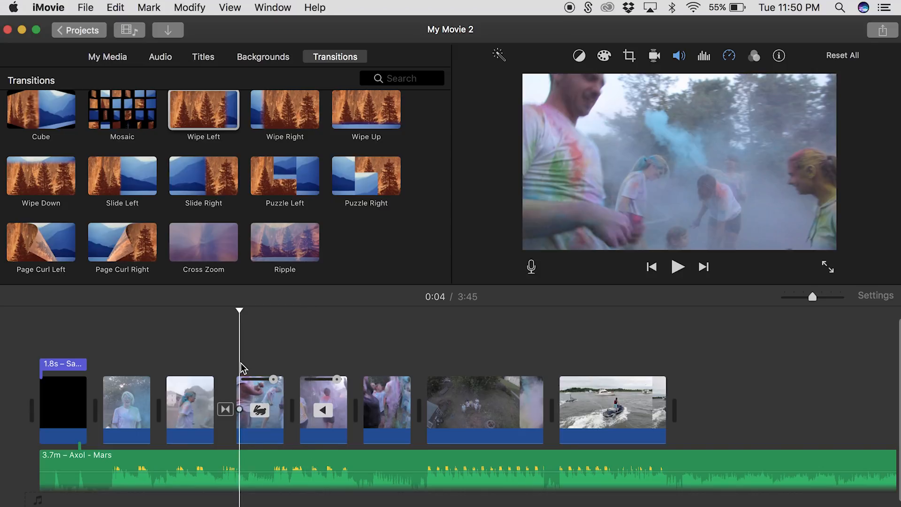
pyautogui.click(677, 266)
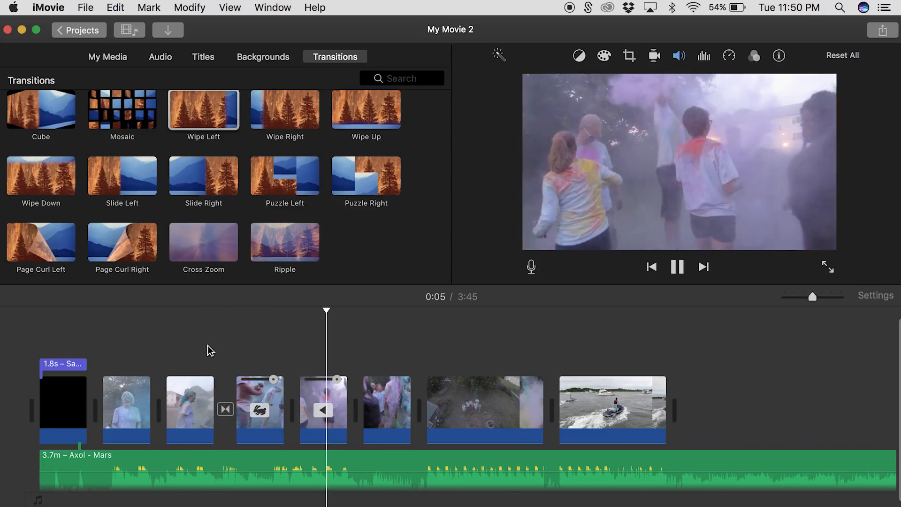
pyautogui.click(677, 266)
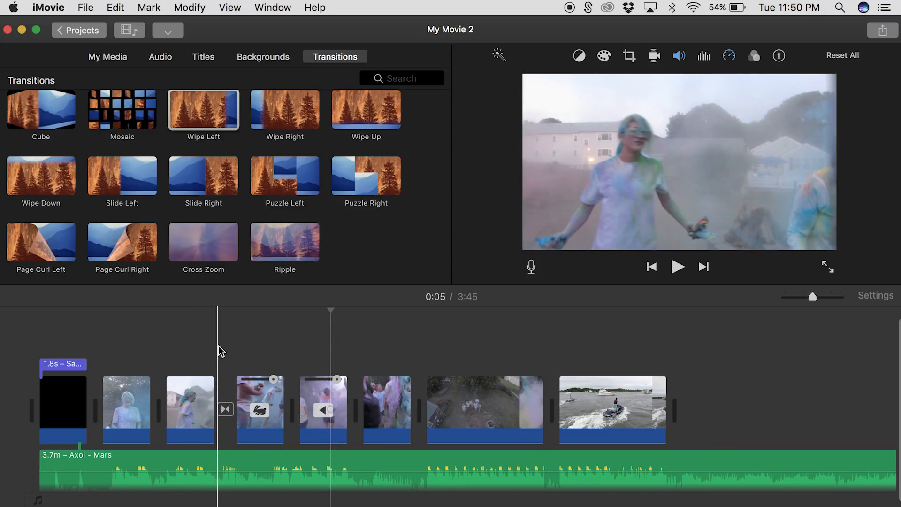
pyautogui.click(216, 311)
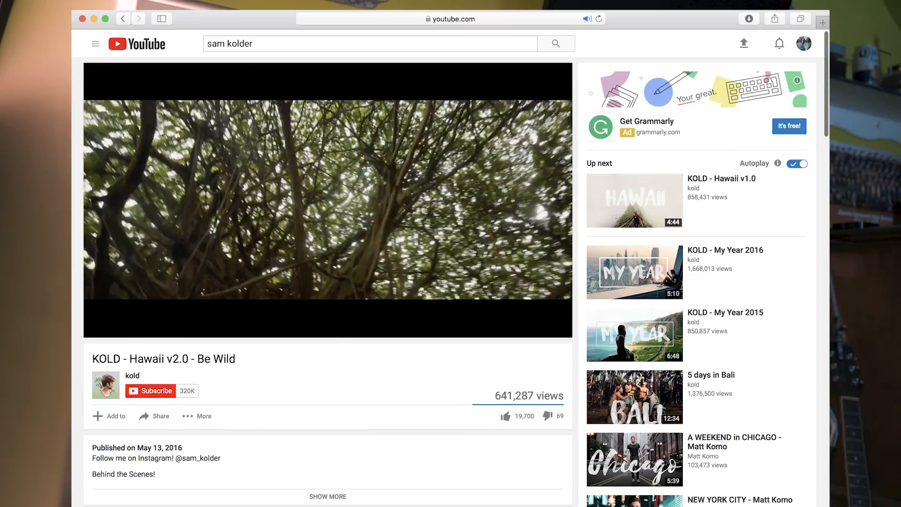
# - Play the KOLD - Hawaii v2.0 - Be Wild YouTube video to show its letterboxed black bars
pyautogui.click(328, 207)
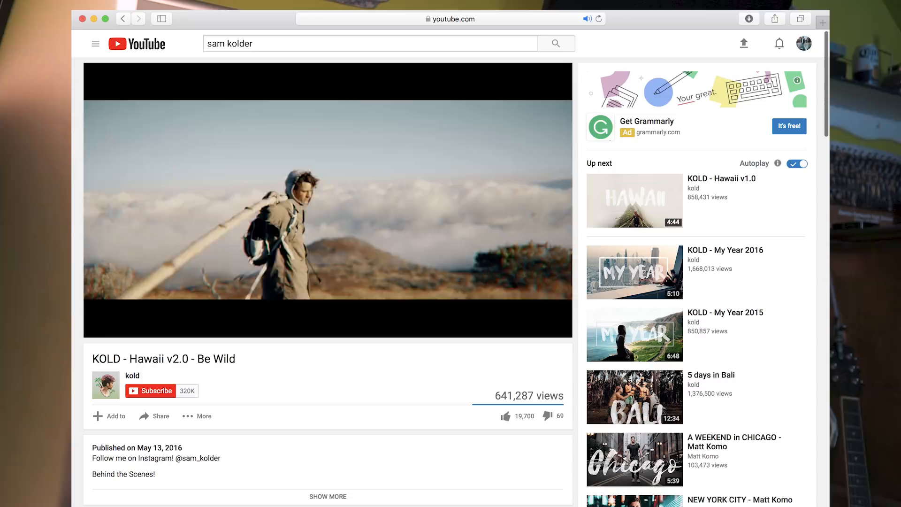
pyautogui.click(327, 202)
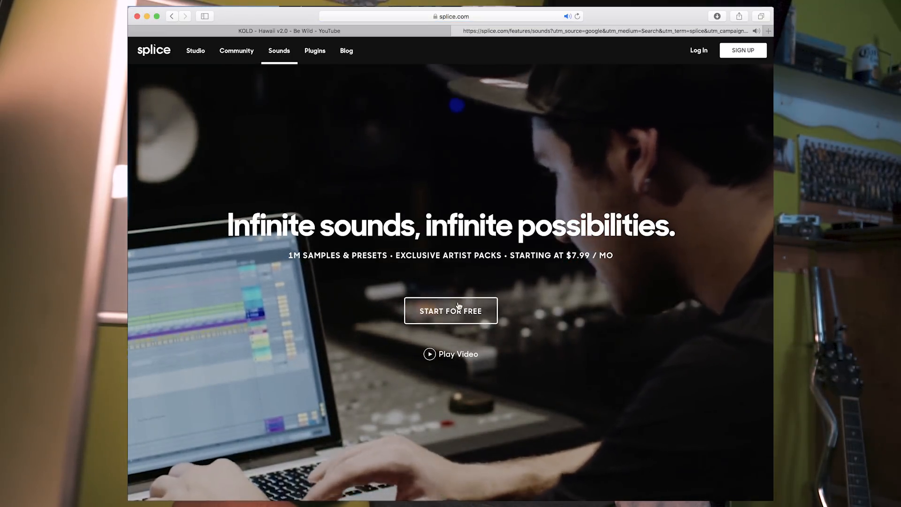
# - Scroll the Splice Sounds page showing royalty-free sample packs and presets
pyautogui.scroll(-3)
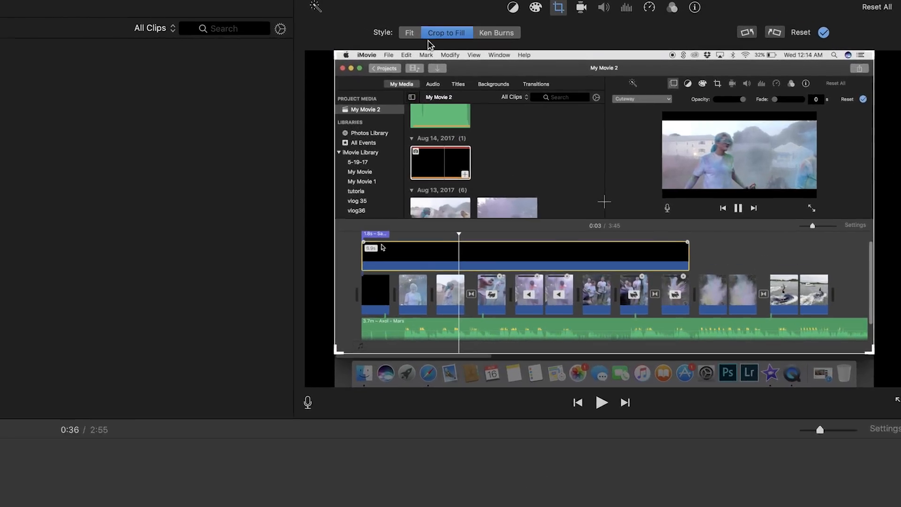
# - Switch the screen-recording clip's crop setting from Crop to Fill to Fit
pyautogui.click(409, 33)
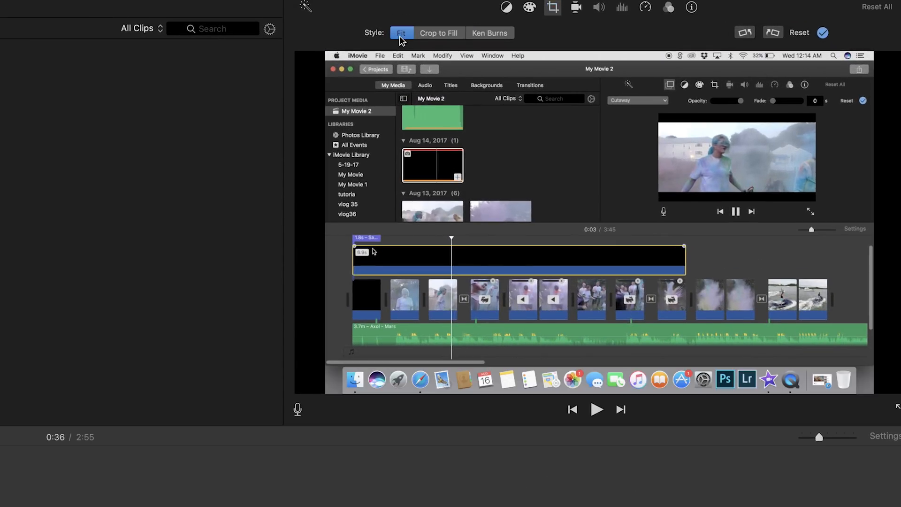
pyautogui.moveTo(465, 382)
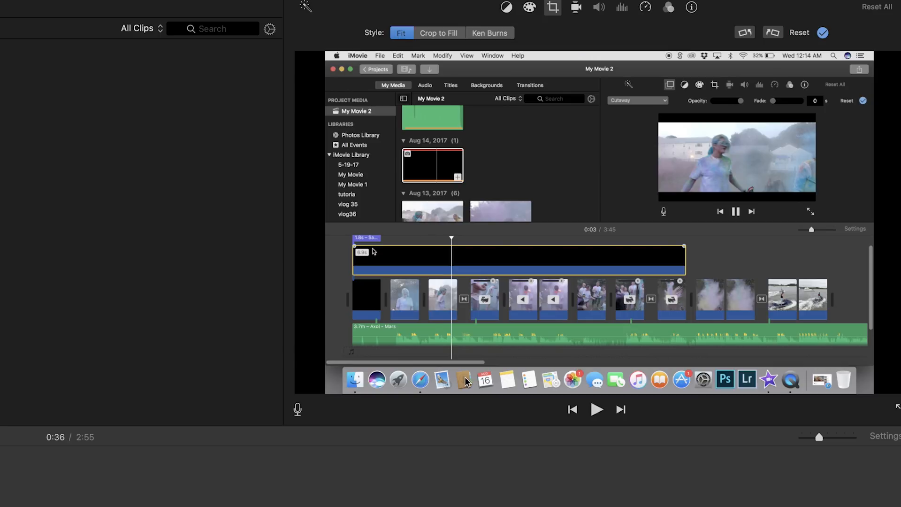